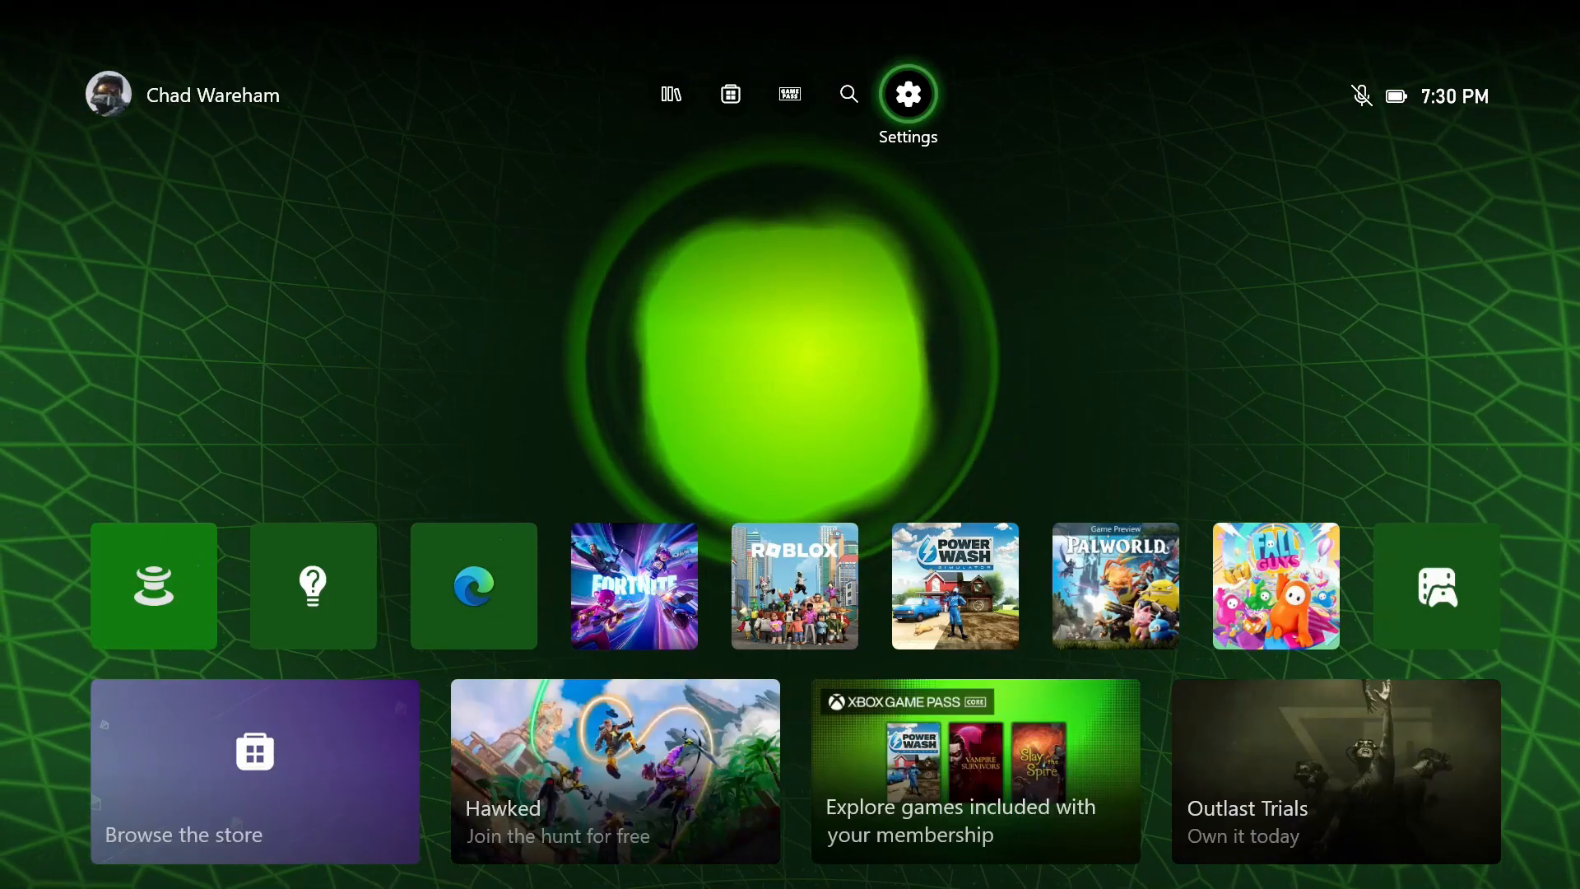
Go from Home into Settings and show the Devices & connections page.
{"action": "left_click", "coordinate": [905, 93]}
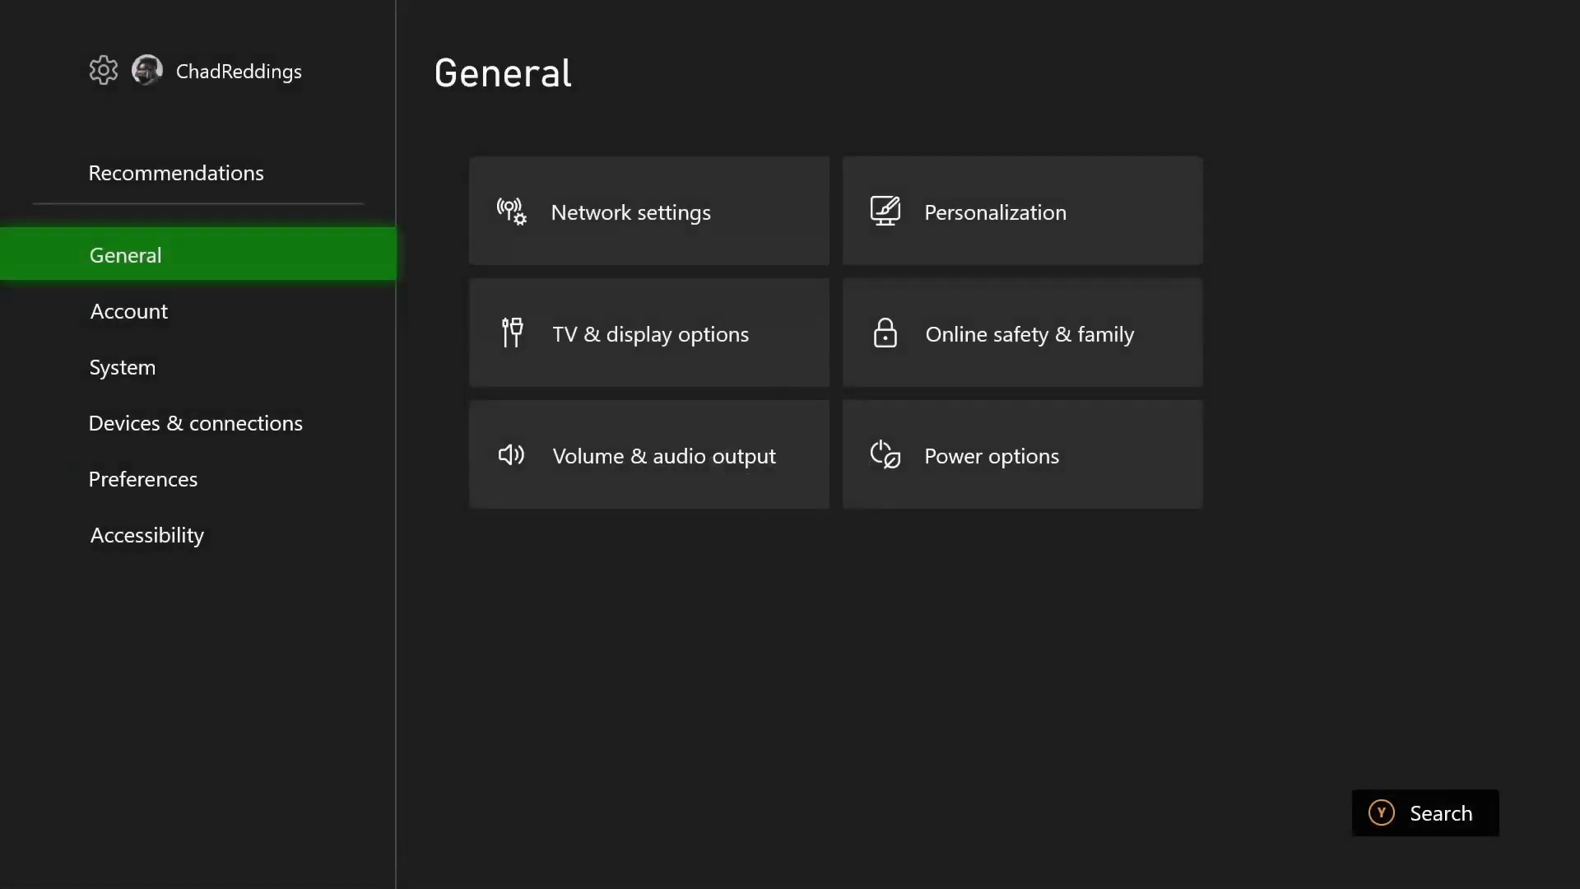
{"action": "left_click", "coordinate": [196, 421]}
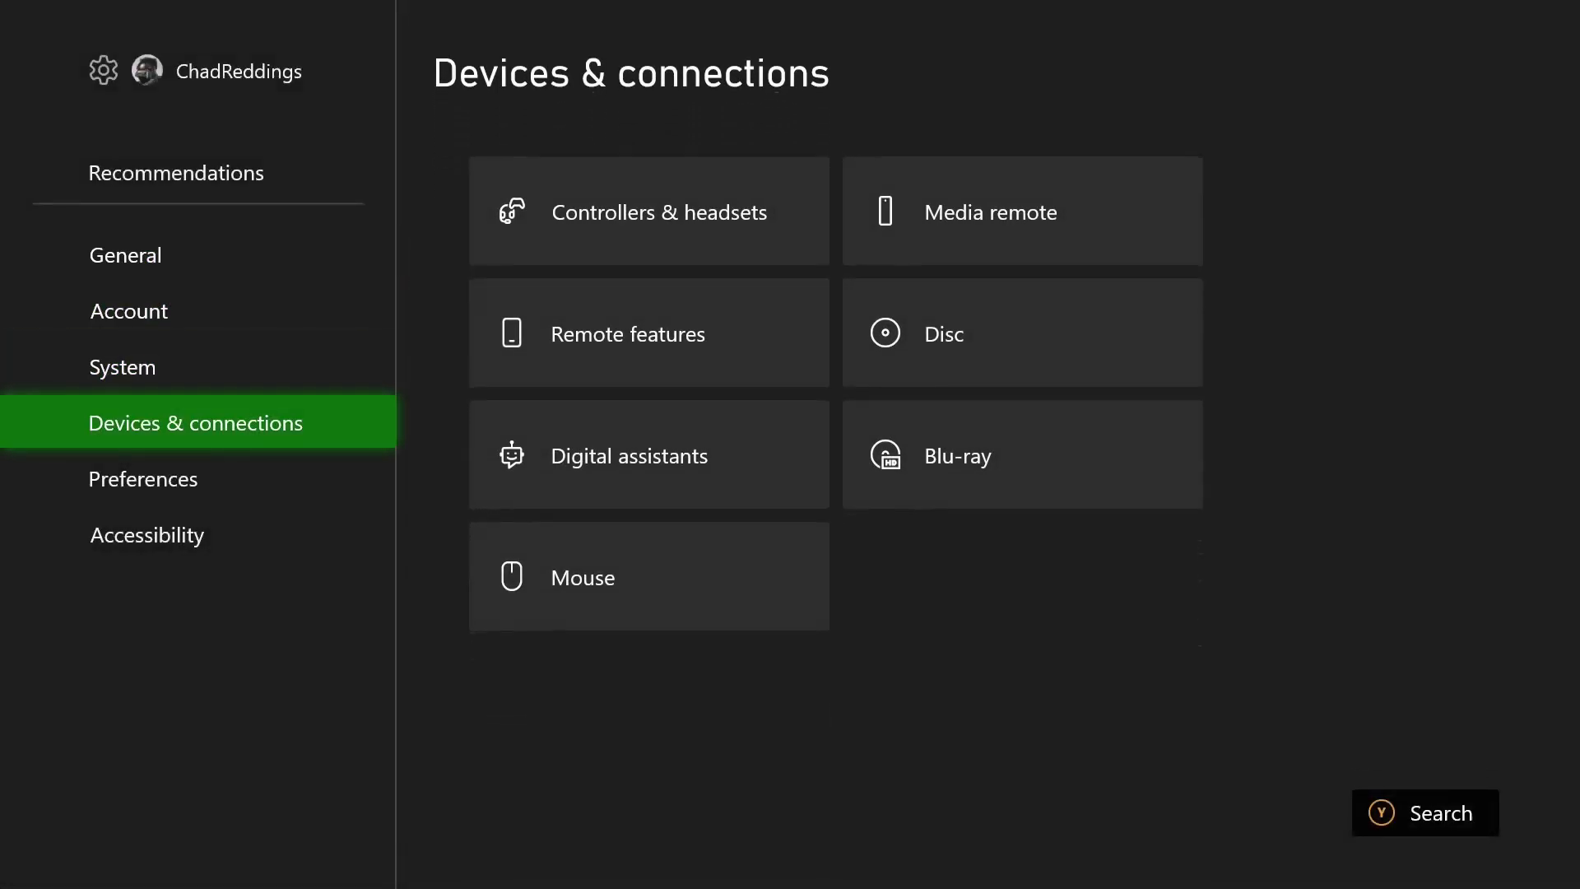
{"action": "mouse_move", "coordinate": [648, 211]}
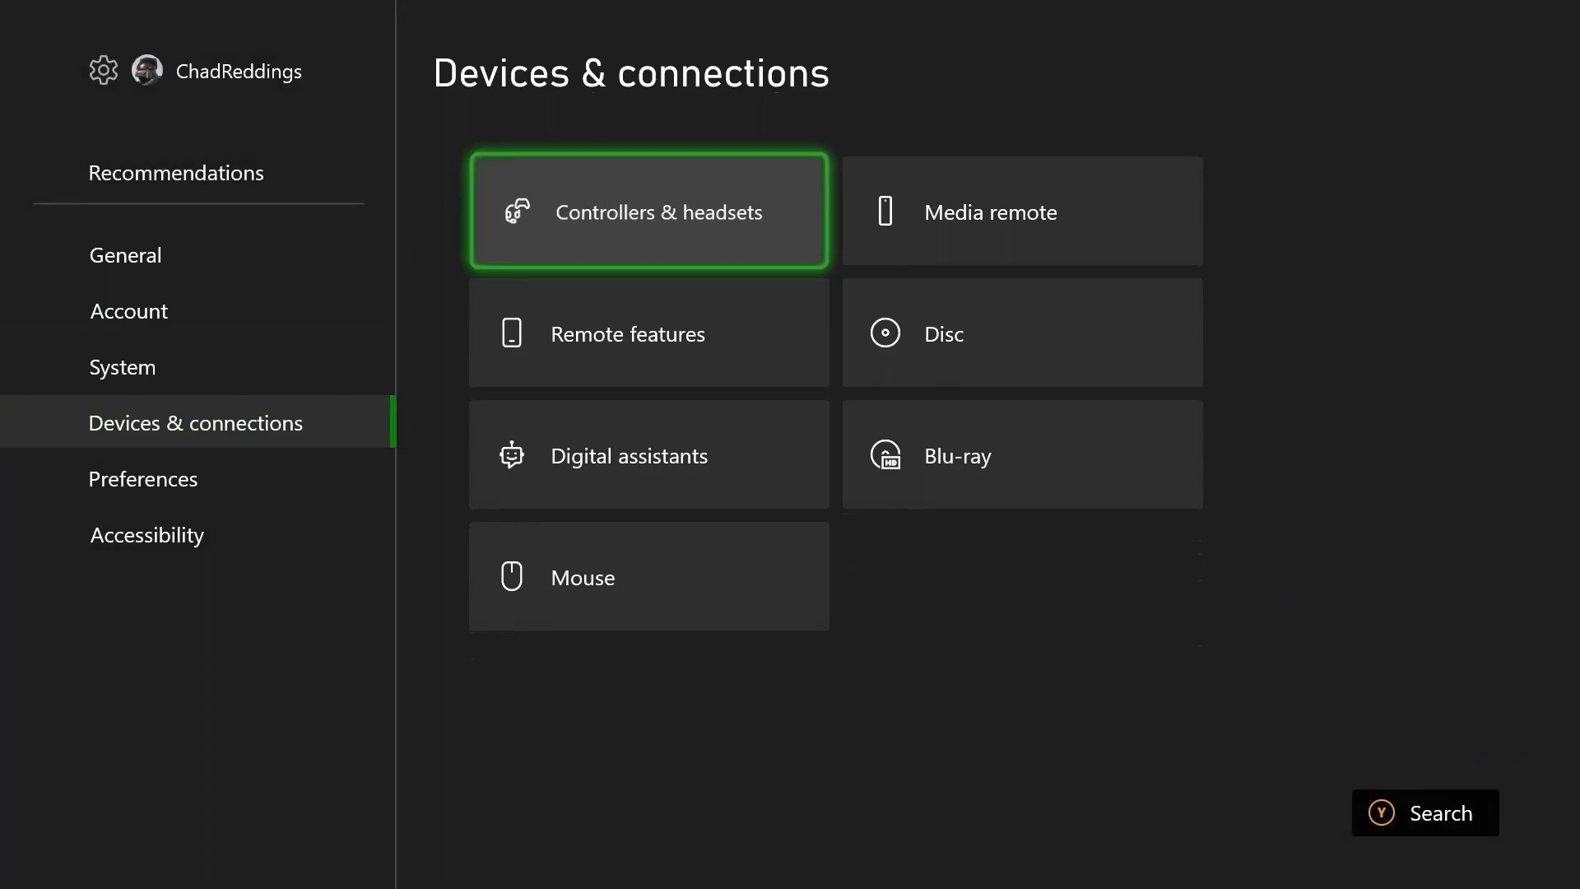
Reach the wireless controller's Recalibration options via Controllers & headsets and its more-options menu.
{"action": "left_click", "coordinate": [648, 211]}
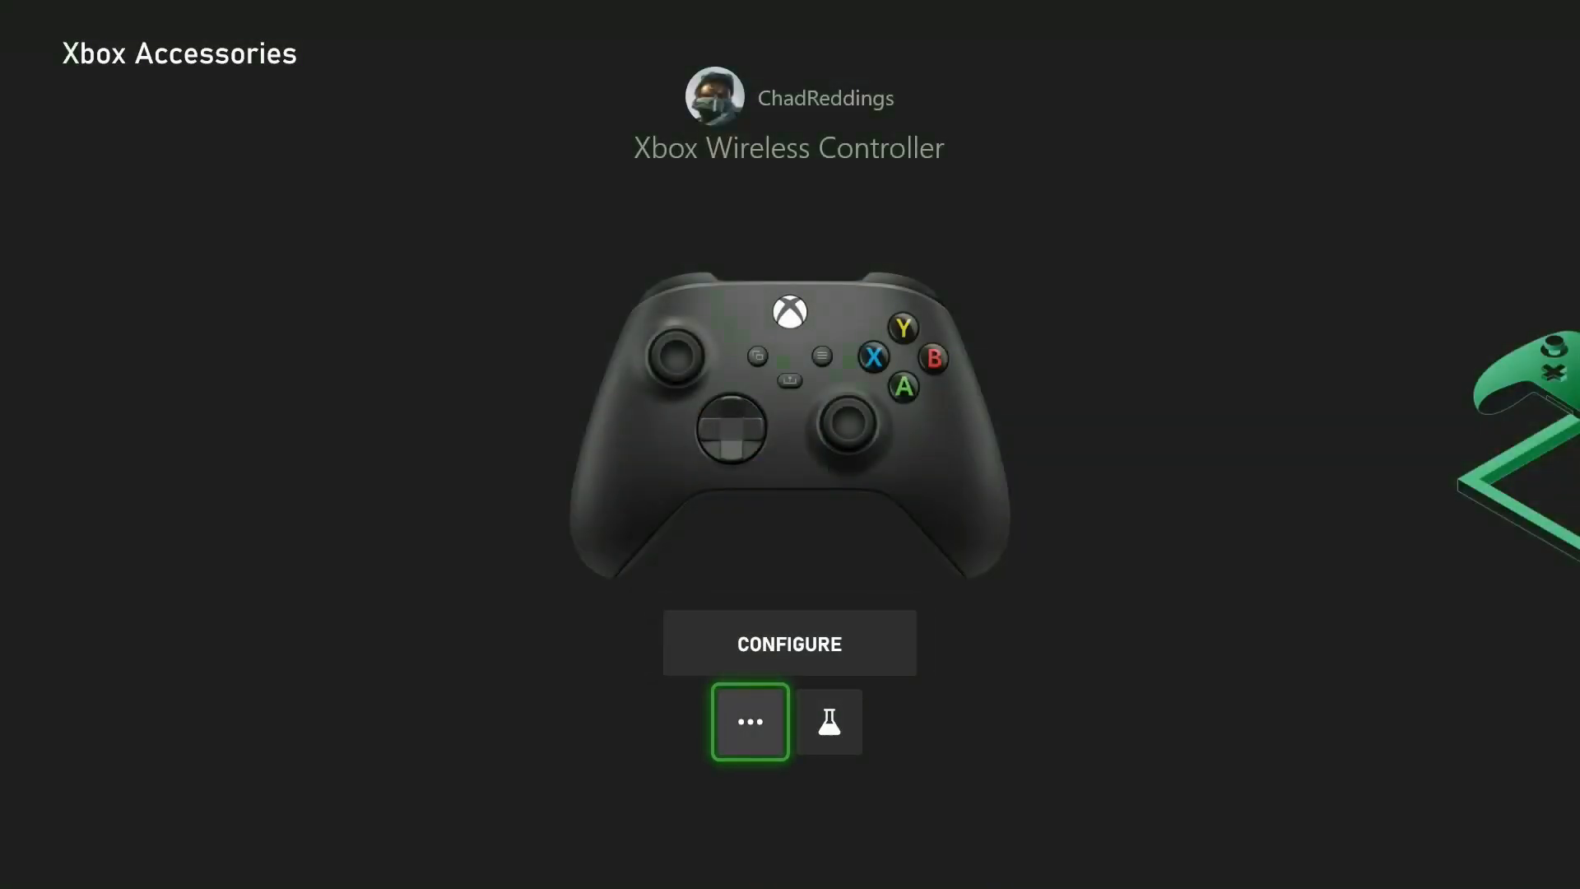
{"action": "left_click", "coordinate": [749, 721]}
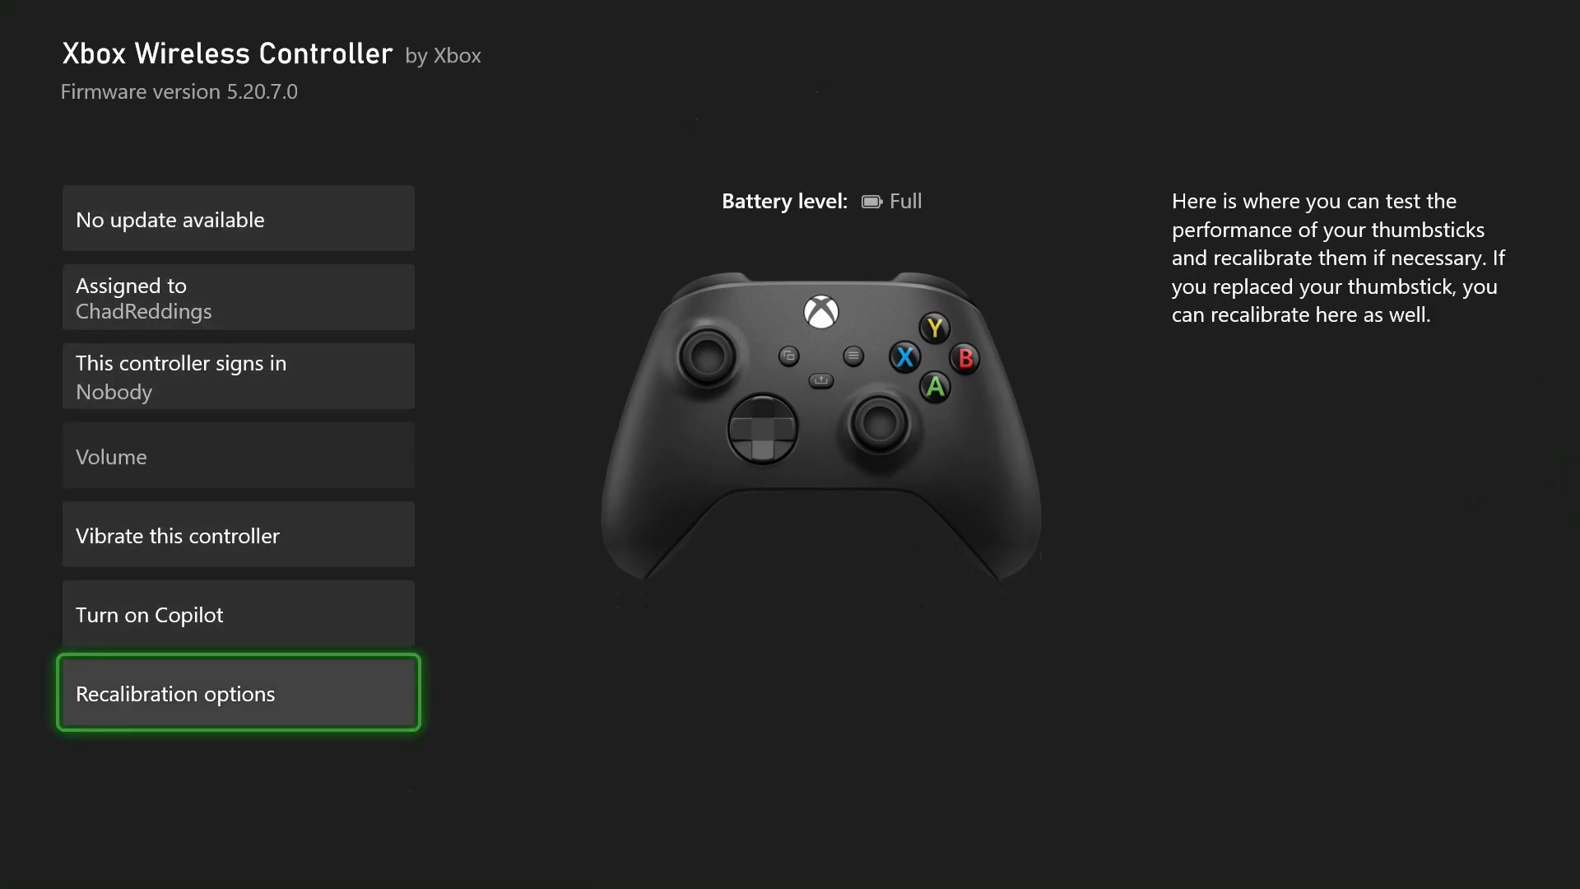
{"action": "left_click", "coordinate": [237, 693]}
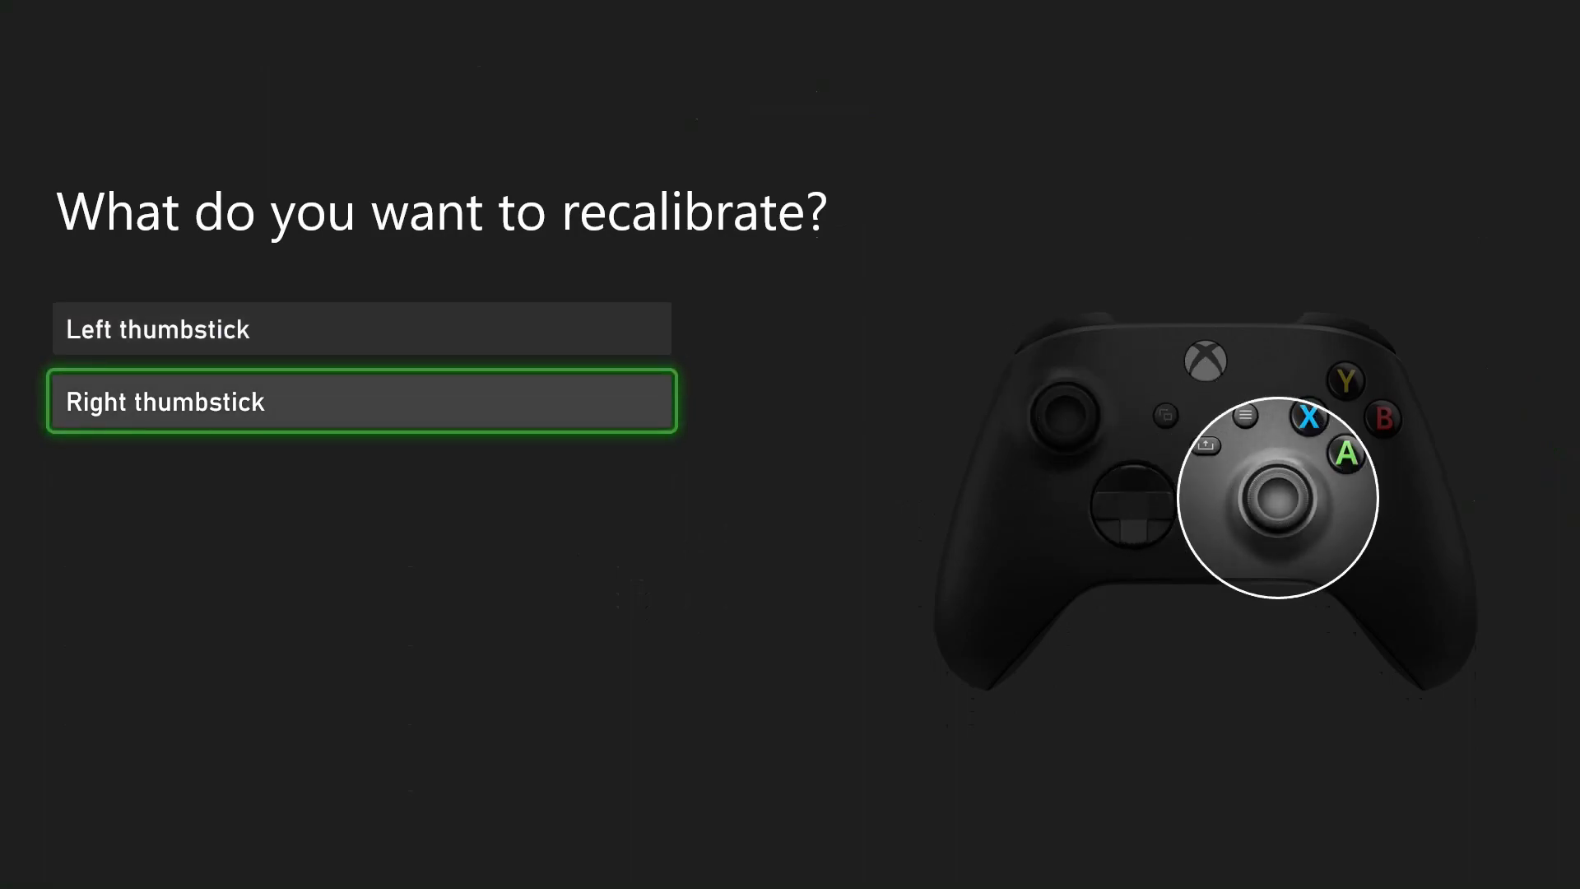
Choose Right thumbstick to bring up its center and range performance test.
{"action": "left_click", "coordinate": [362, 402]}
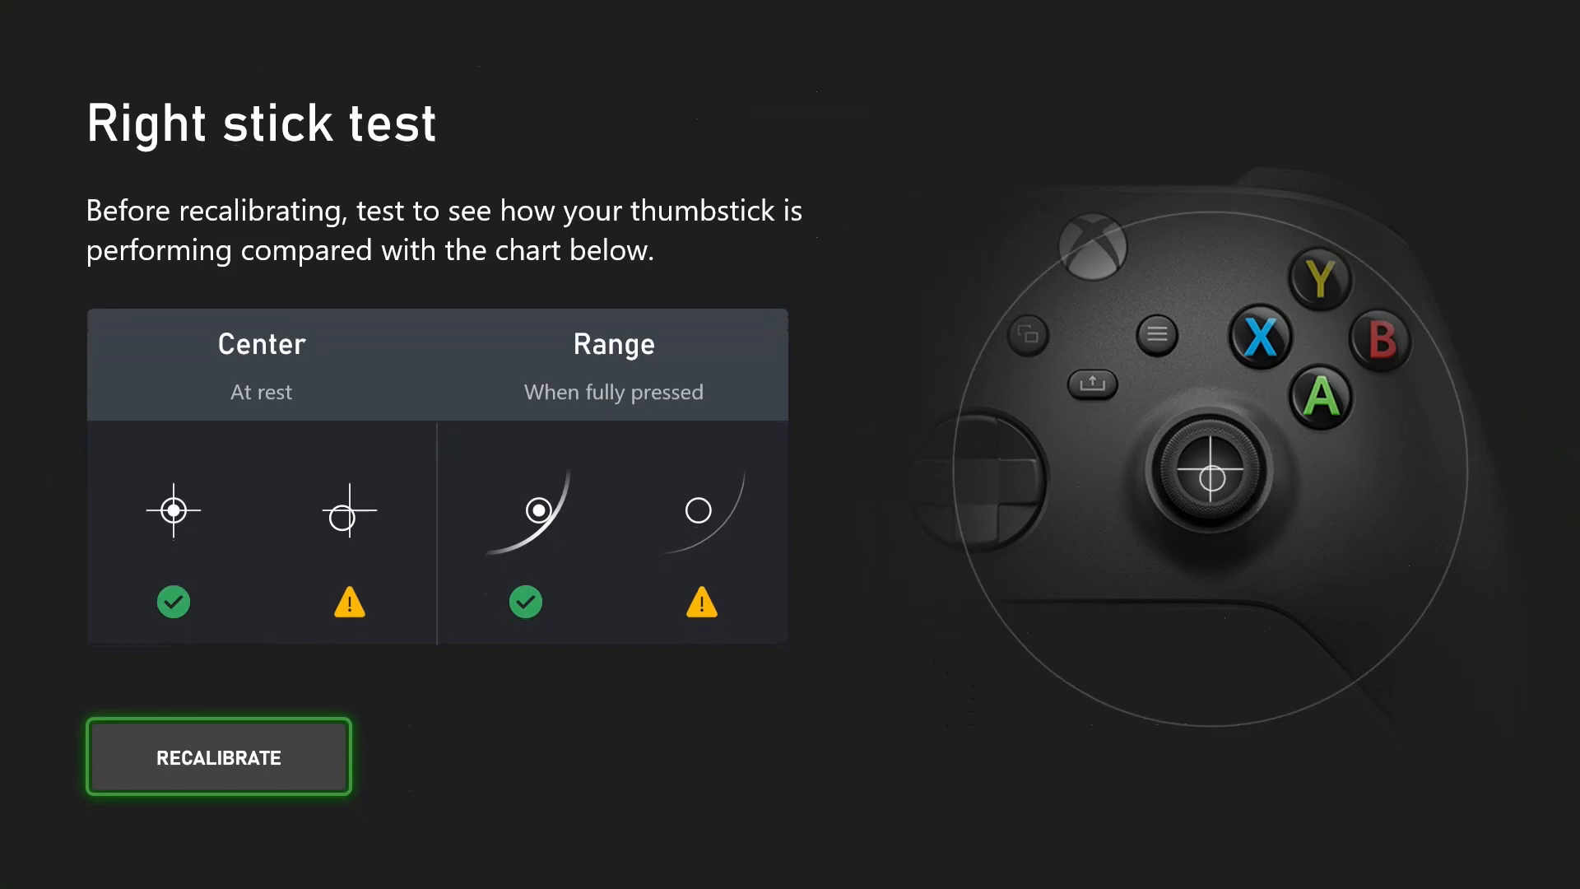
Run the guided right-stick recalibration through to the 'Calibration complete!' results.
{"action": "left_click", "coordinate": [219, 757]}
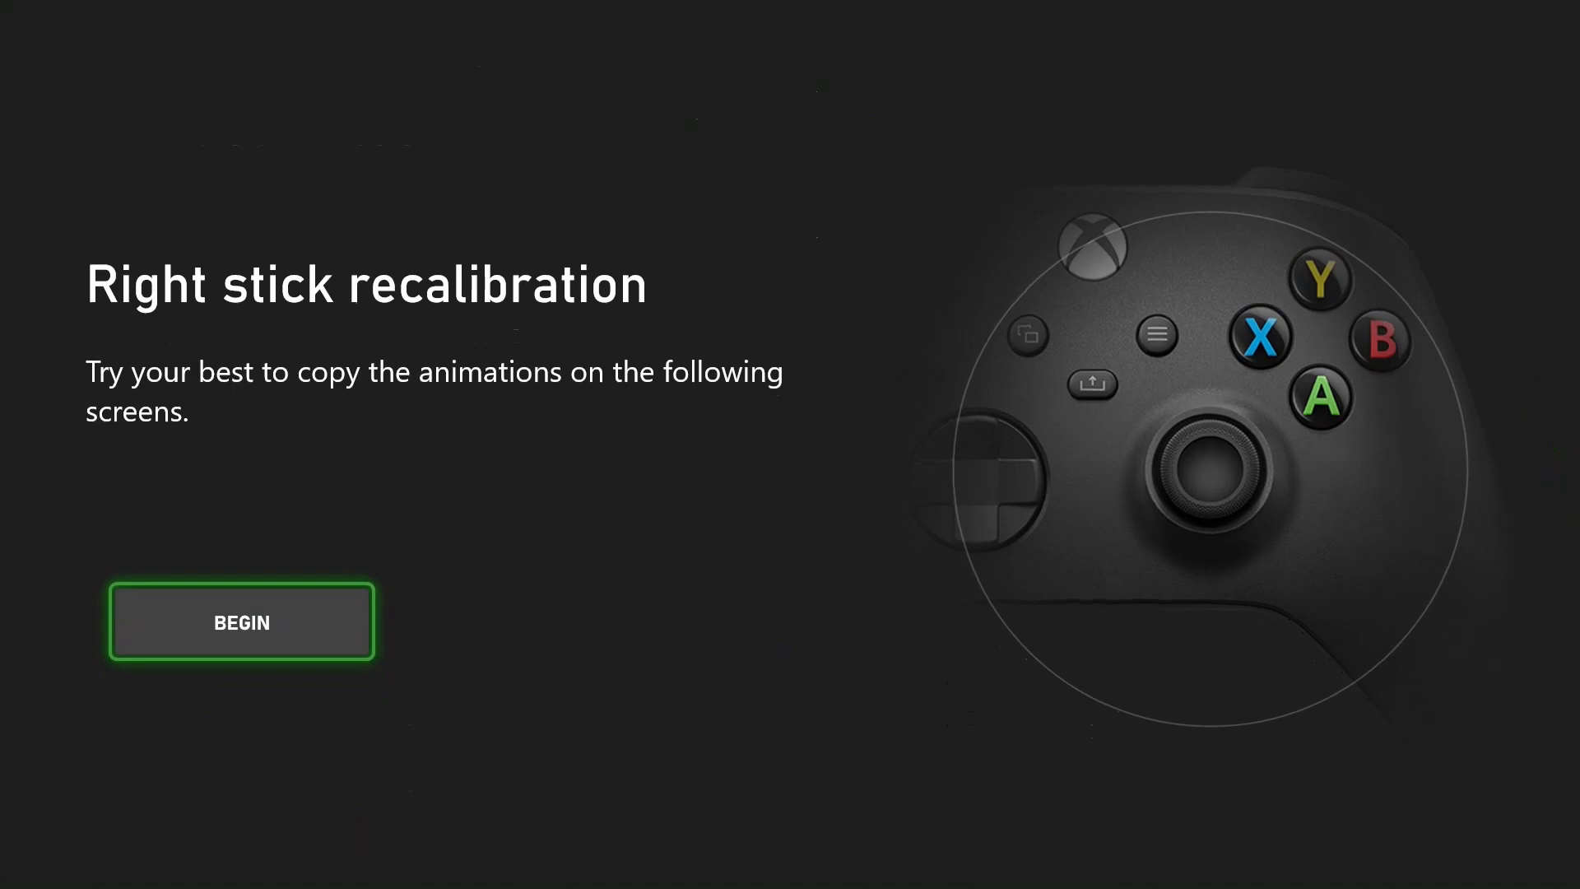
{"action": "left_click", "coordinate": [240, 622]}
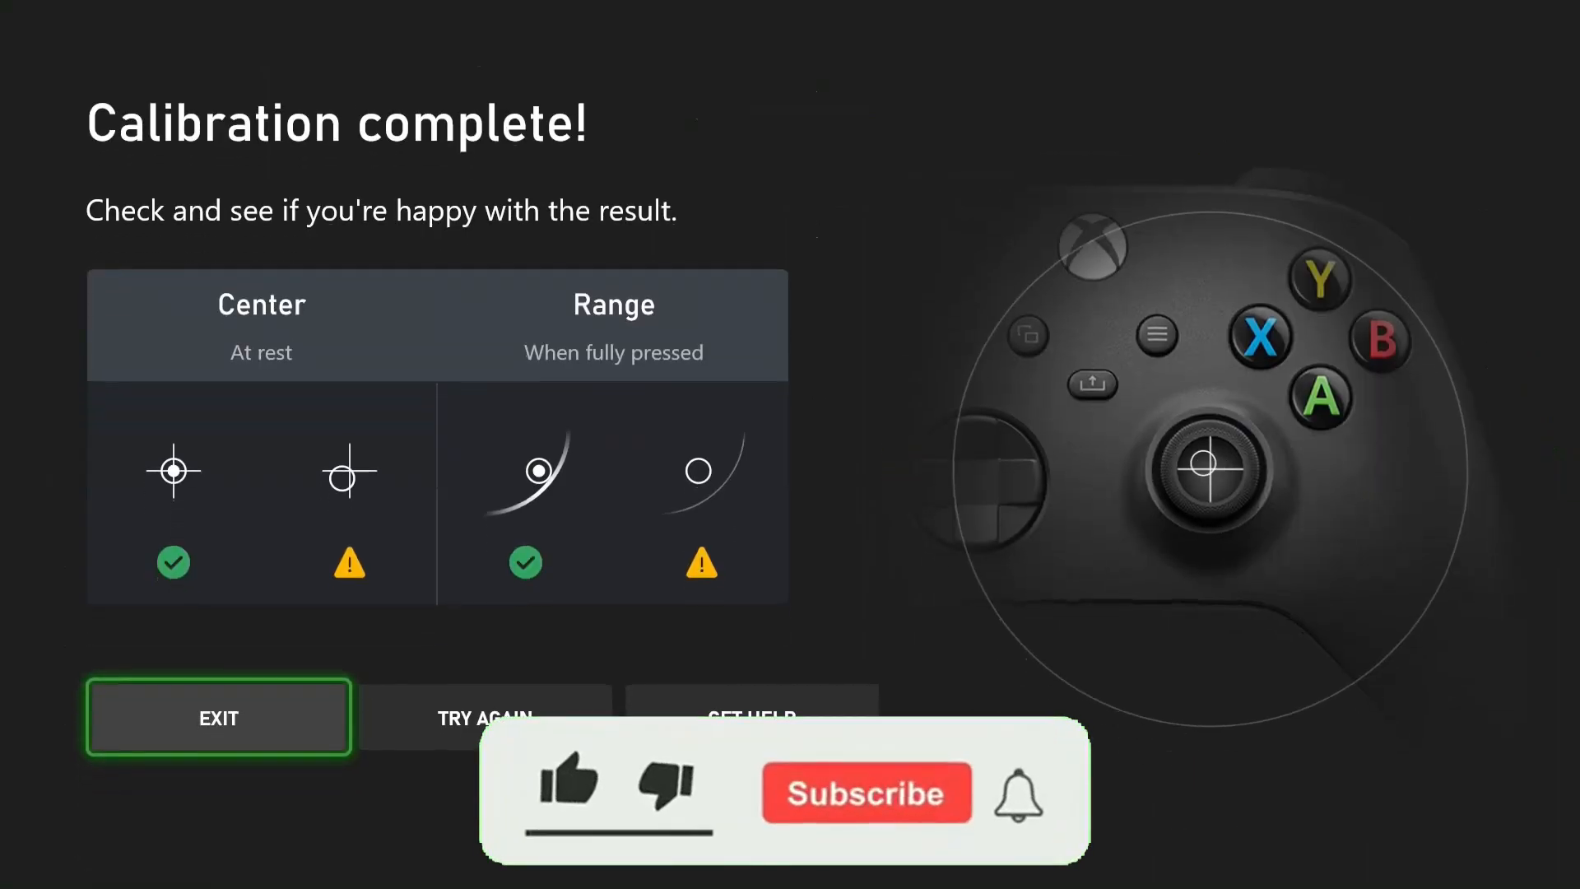
{"action": "left_click", "coordinate": [864, 794]}
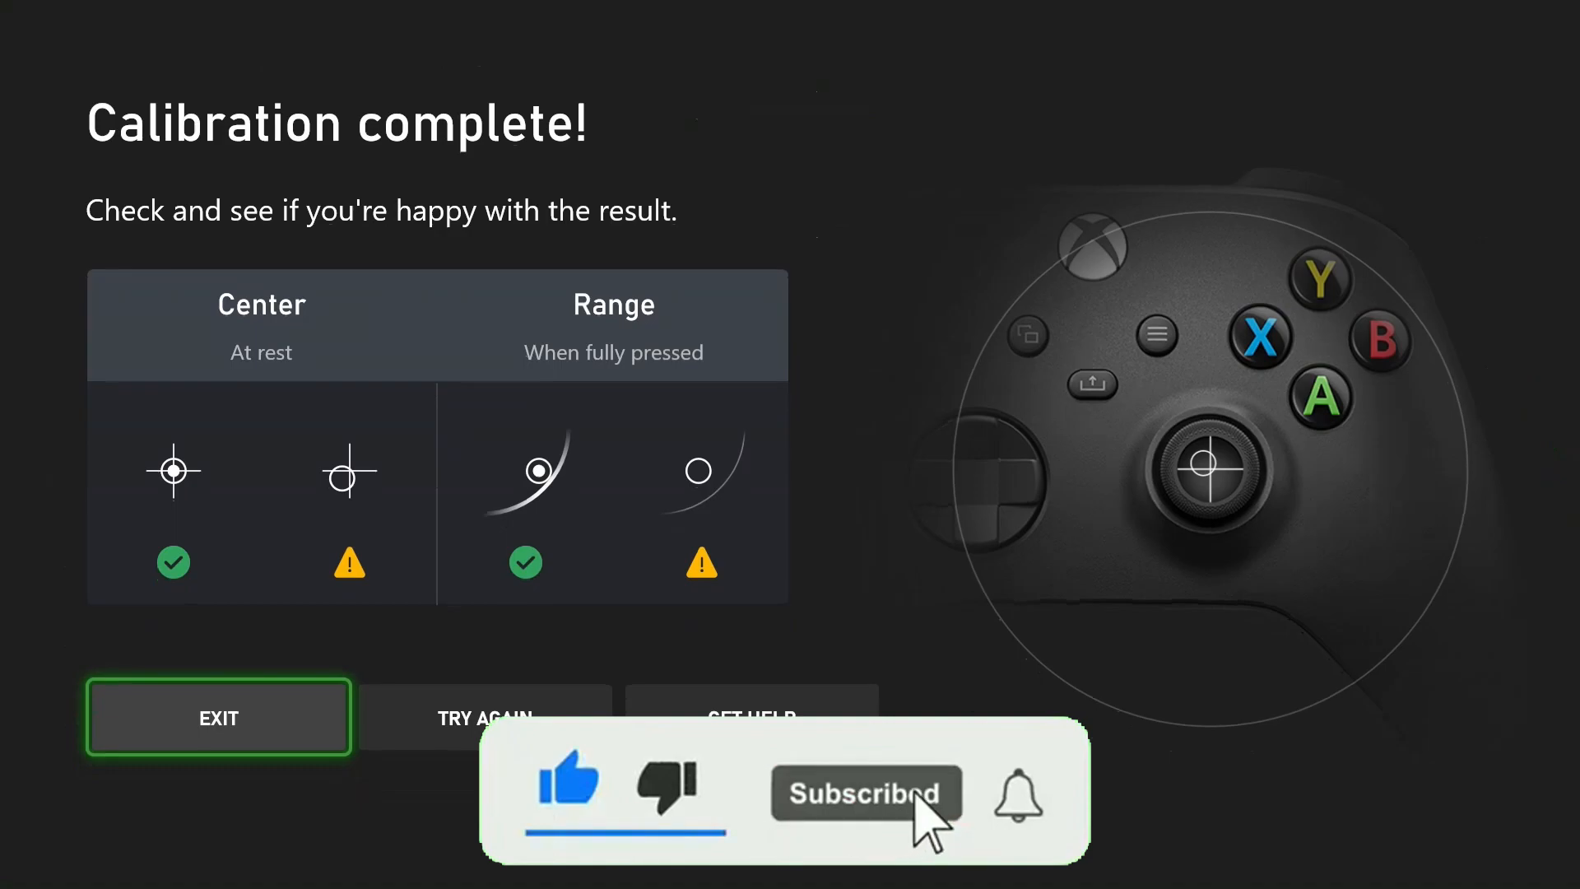